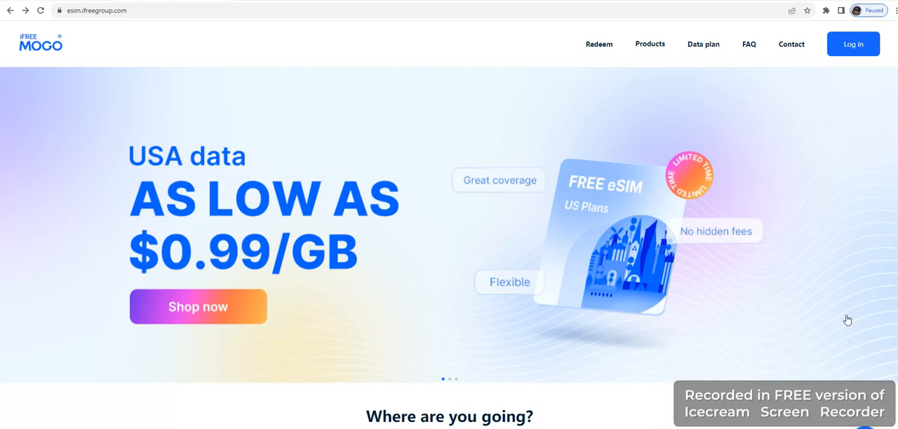
pyautogui.moveTo(884, 357)
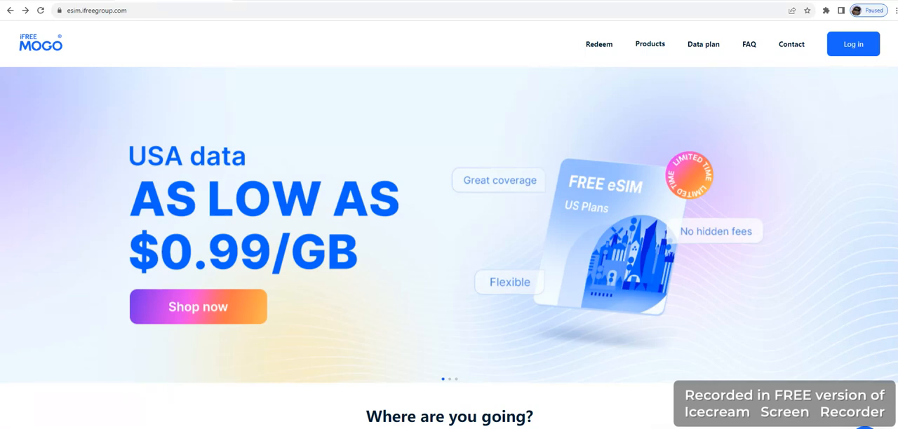
# Step: Browse down through the MOGO eSIM homepage sections and back up toward the top
pyautogui.scroll(-3)
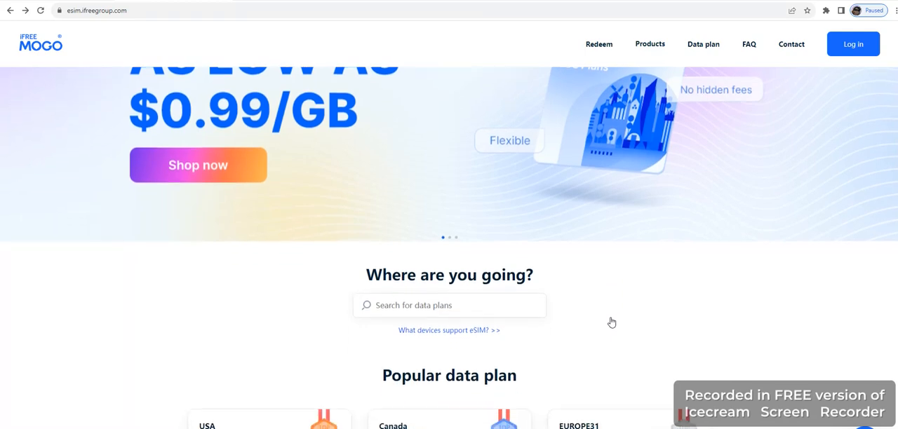
pyautogui.scroll(-3)
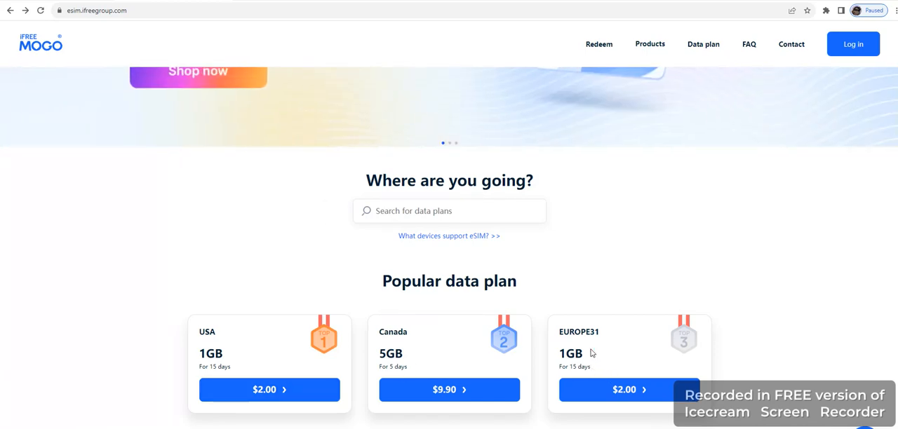
pyautogui.scroll(-3)
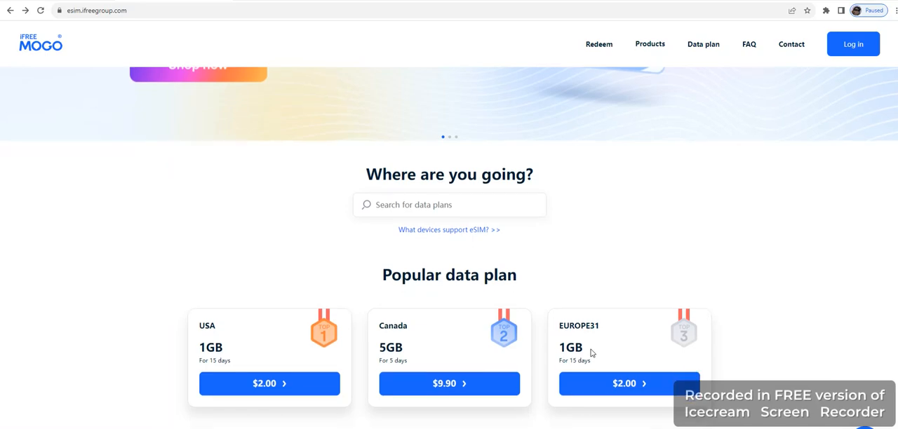
pyautogui.scroll(-3)
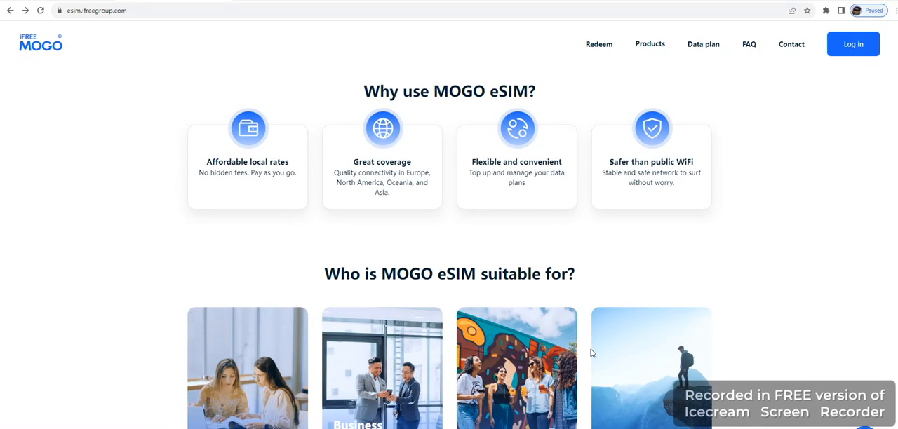
pyautogui.scroll(-3)
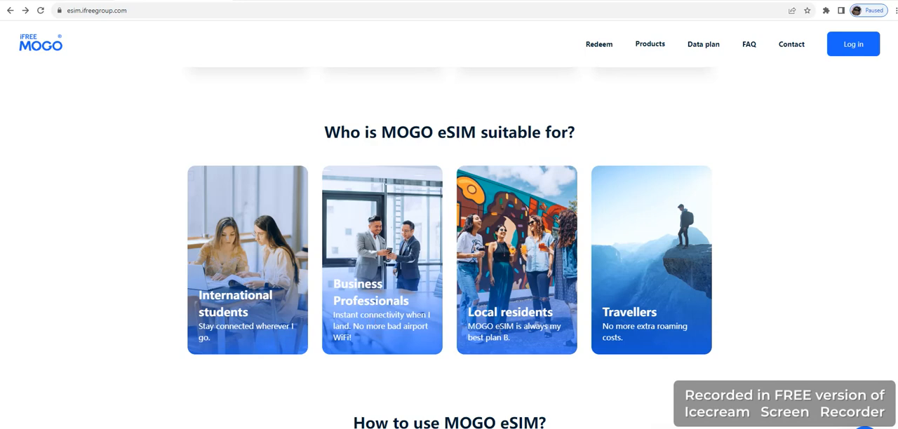
pyautogui.scroll(-3)
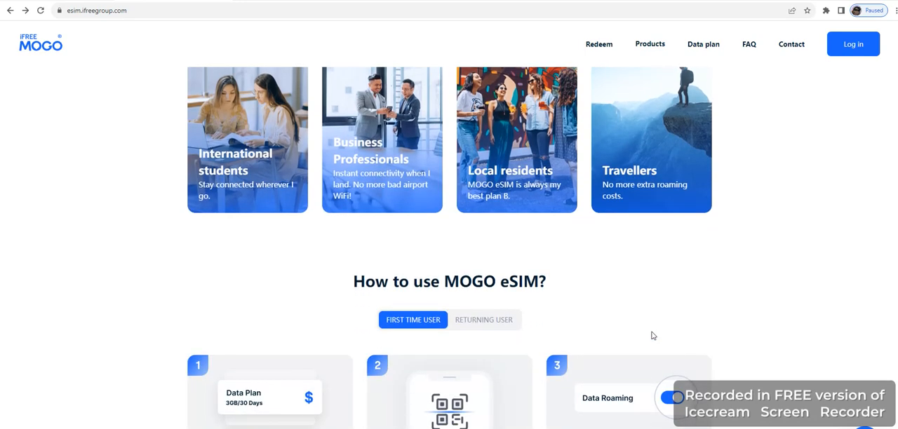
pyautogui.scroll(-3)
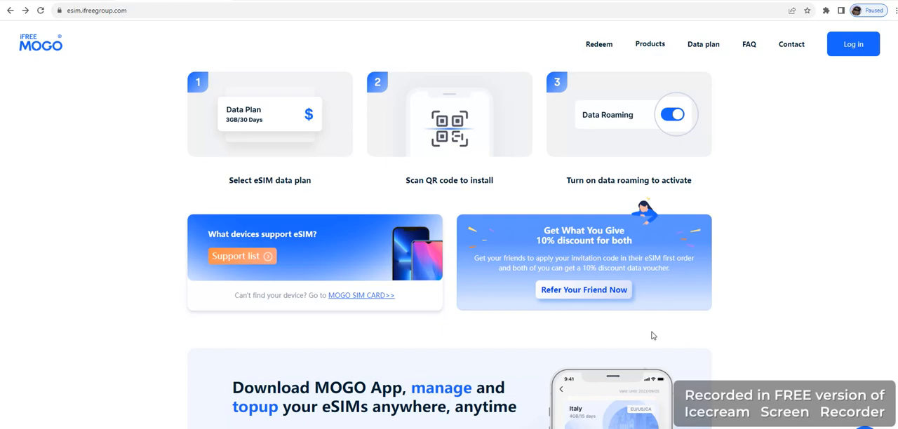
pyautogui.scroll(-3)
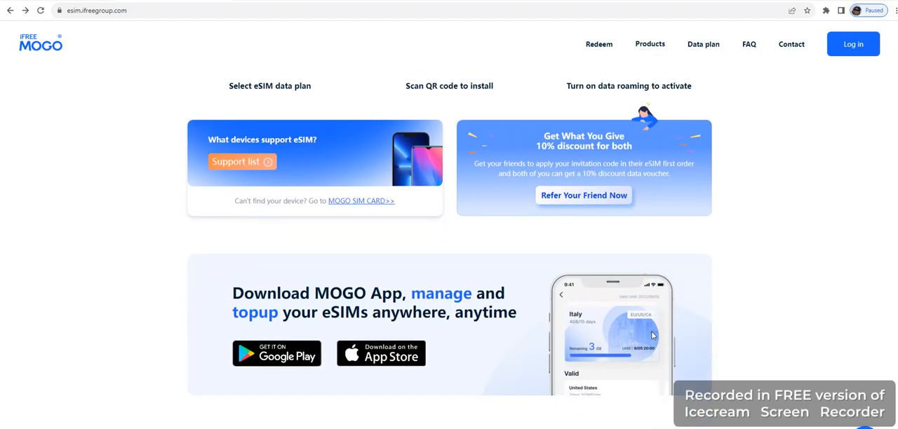
pyautogui.scroll(-3)
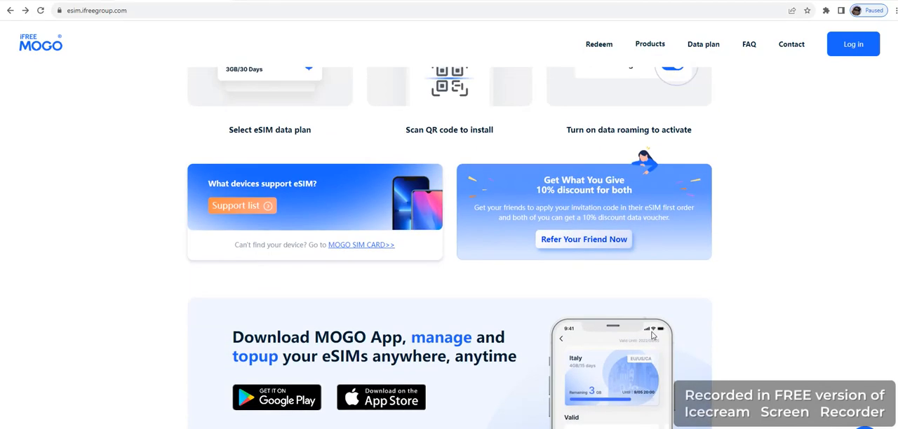
pyautogui.scroll(3)
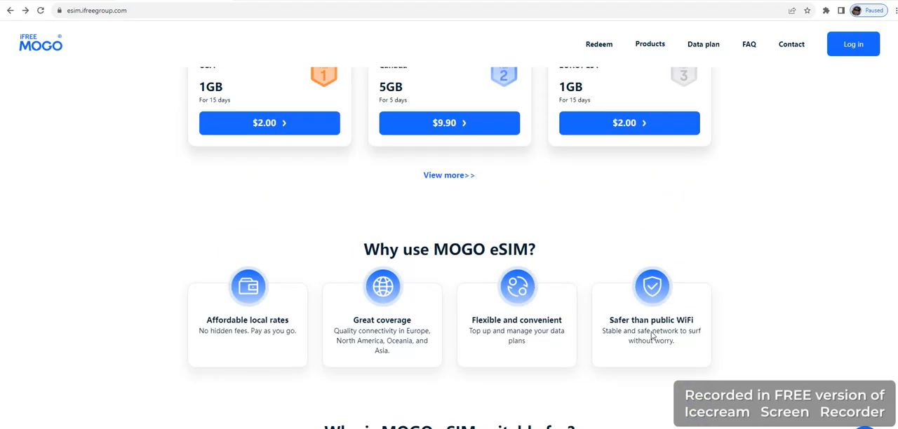
pyautogui.scroll(3)
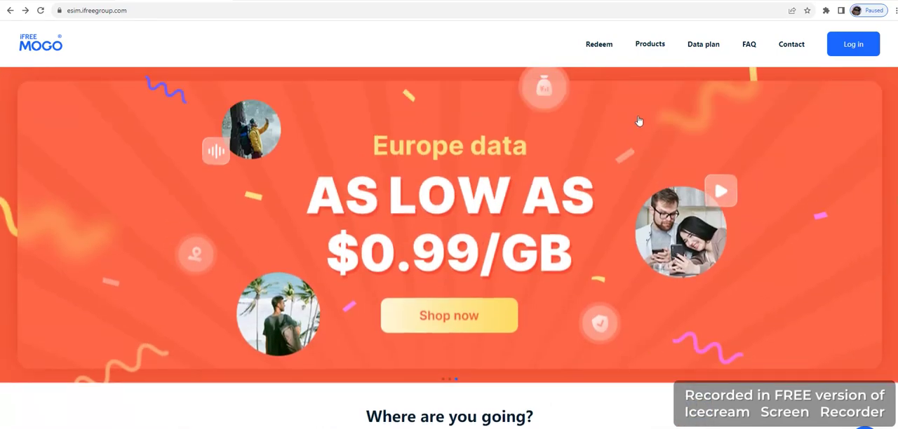
# Step: Navigate to the MOGO S2 eSIM Global Mobile WiFi Router page via the Products menu
pyautogui.click(650, 43)
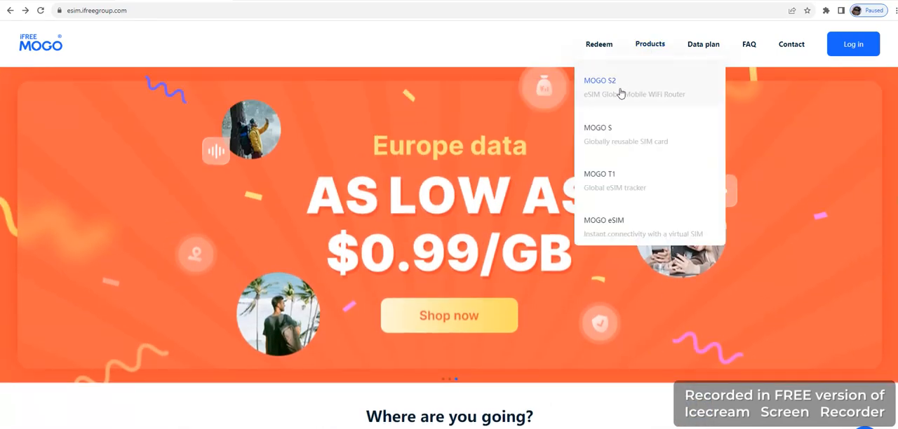
pyautogui.click(600, 84)
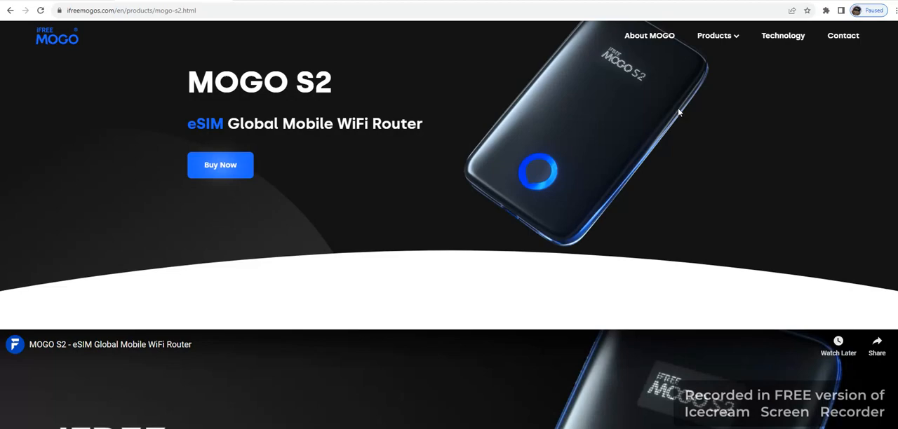
# Step: Scroll the MOGO S2 page down to the wireless power bank and 150 Mbps / 400-hour standby specs
pyautogui.scroll(-3)
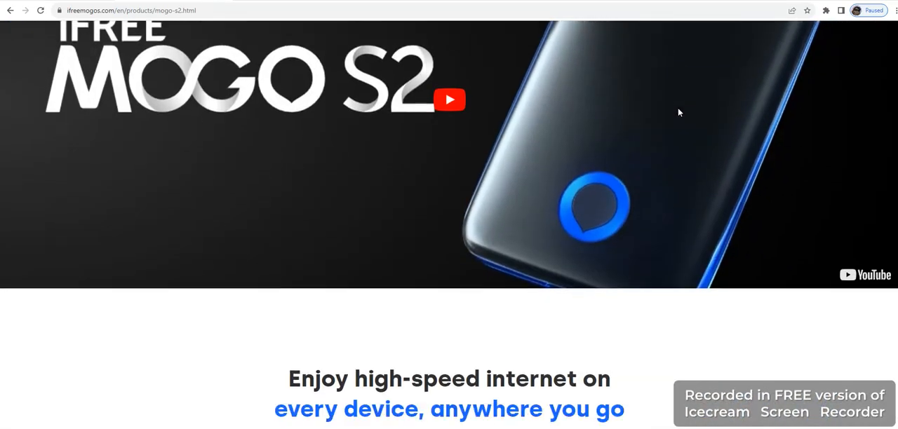
pyautogui.scroll(-3)
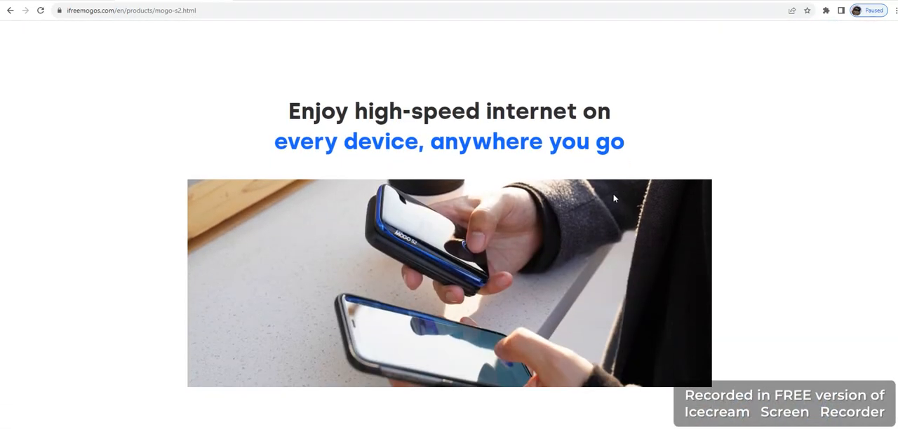
pyautogui.moveTo(517, 250)
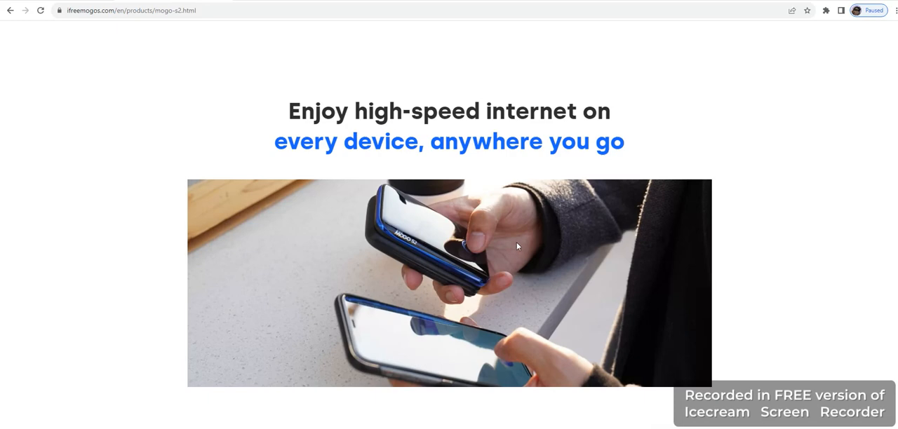
pyautogui.moveTo(520, 223)
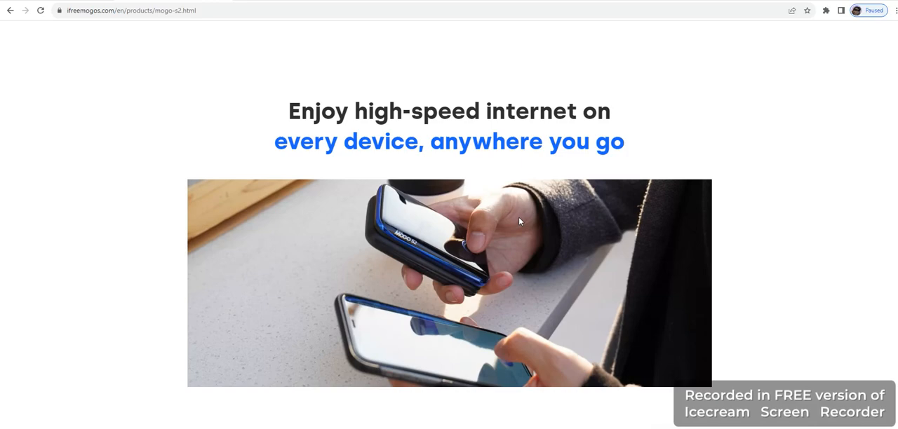
pyautogui.scroll(-3)
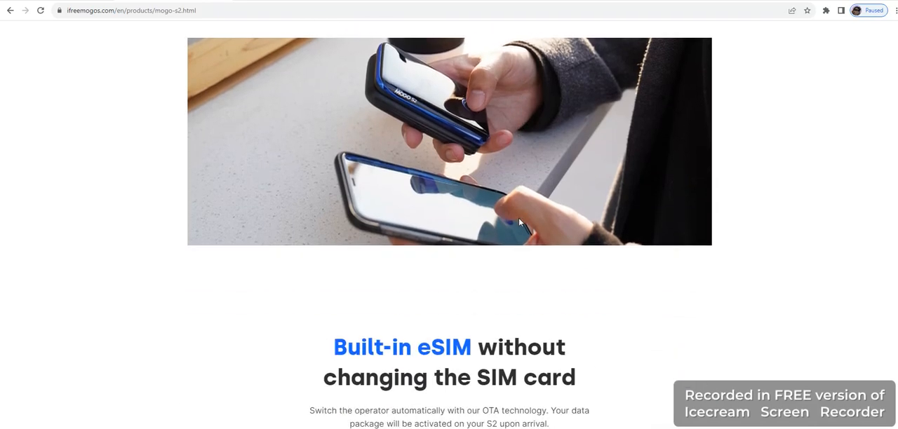
pyautogui.scroll(-3)
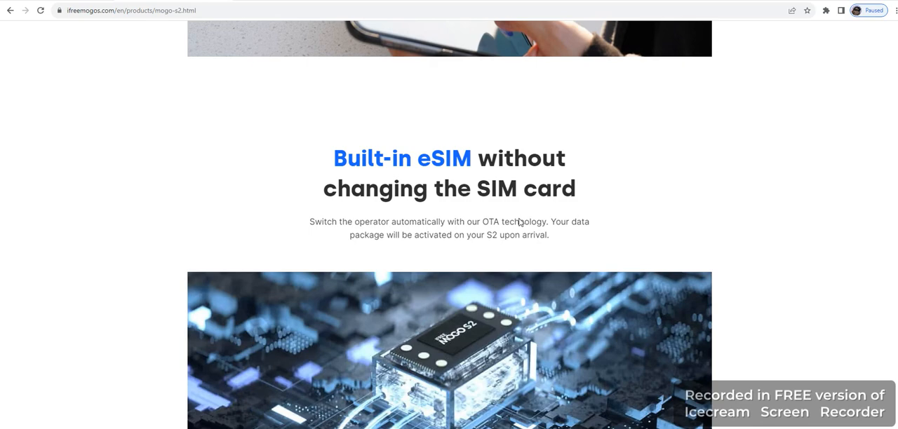
pyautogui.scroll(-3)
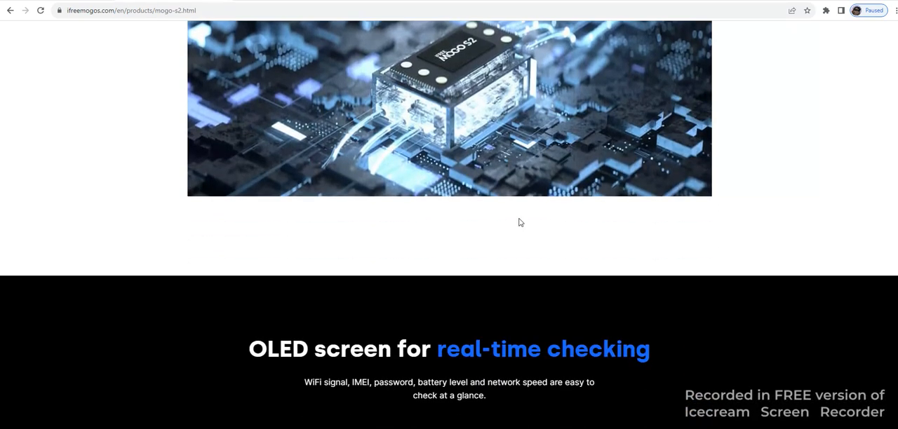
pyautogui.scroll(-3)
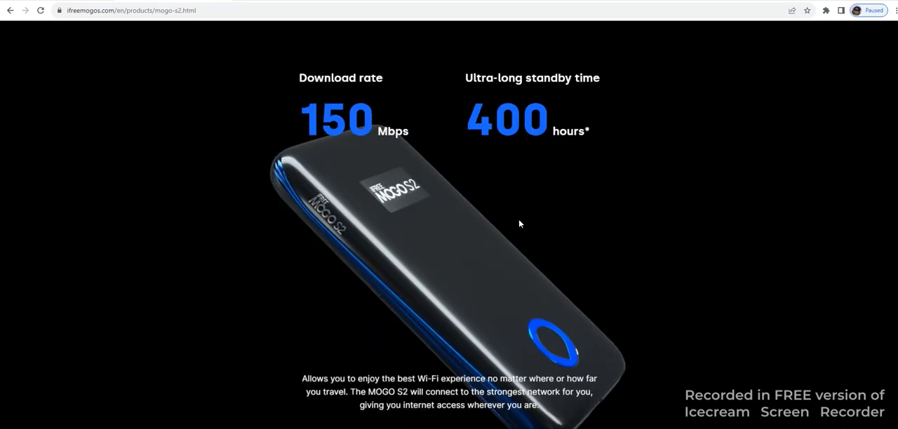
pyautogui.moveTo(317, 127)
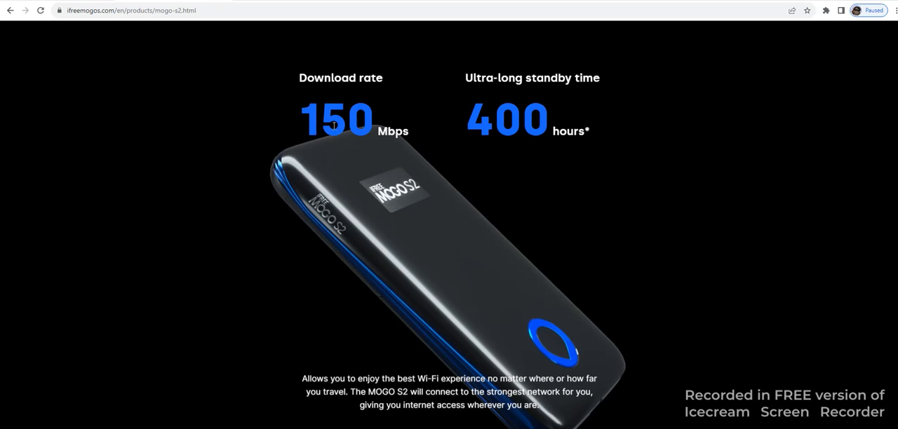
pyautogui.moveTo(560, 92)
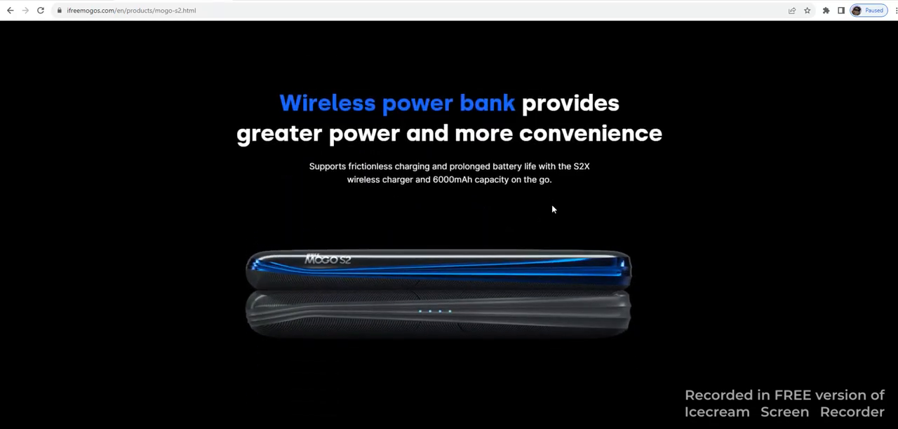
# Step: Continue down past the pocket-sized, scenario and MOGO App sections to the shop invitation and footer
pyautogui.scroll(-3)
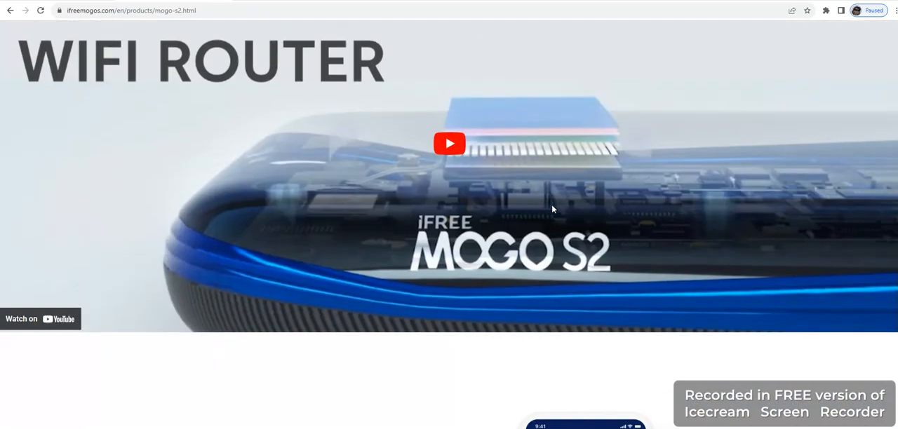
pyautogui.scroll(-3)
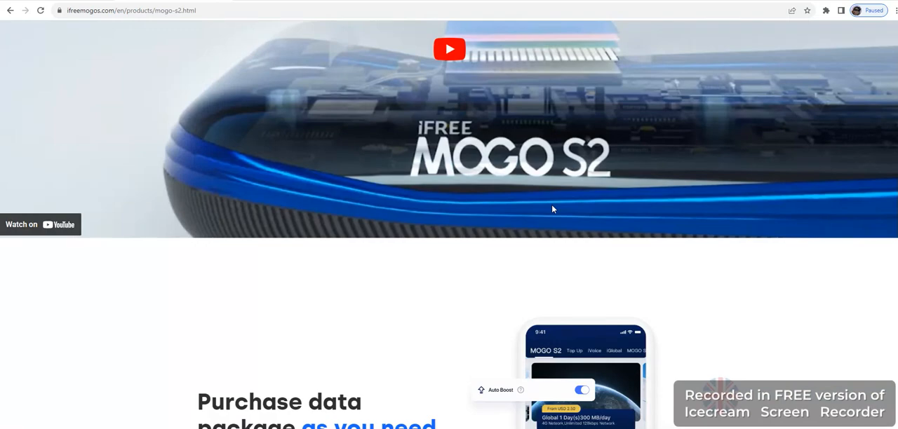
pyautogui.scroll(-3)
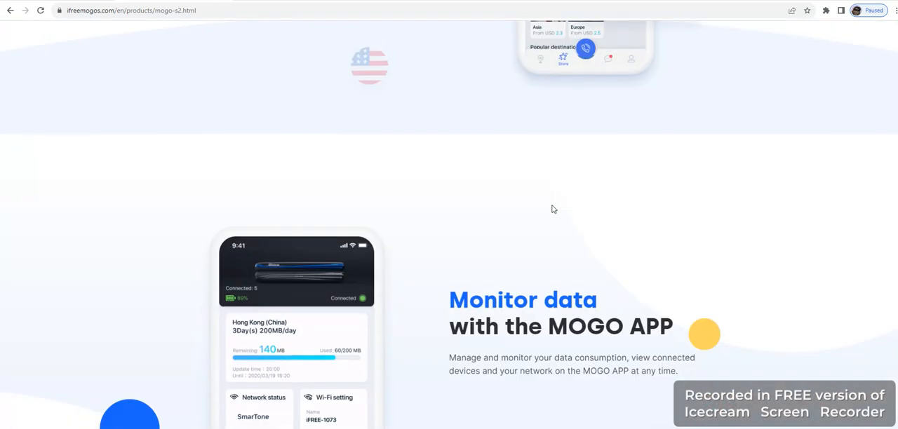
pyautogui.scroll(-3)
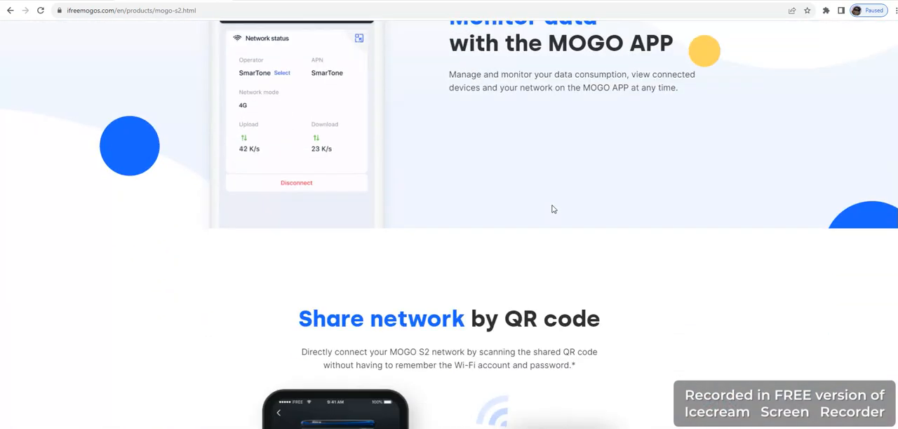
pyautogui.scroll(-3)
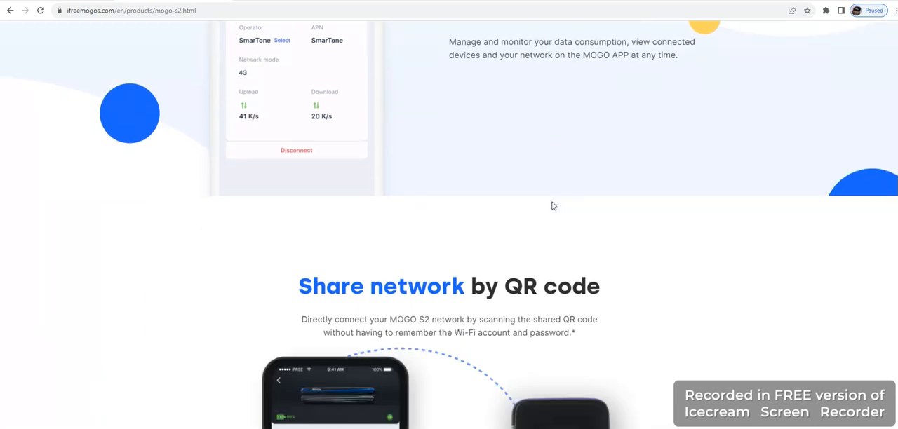
pyautogui.scroll(-3)
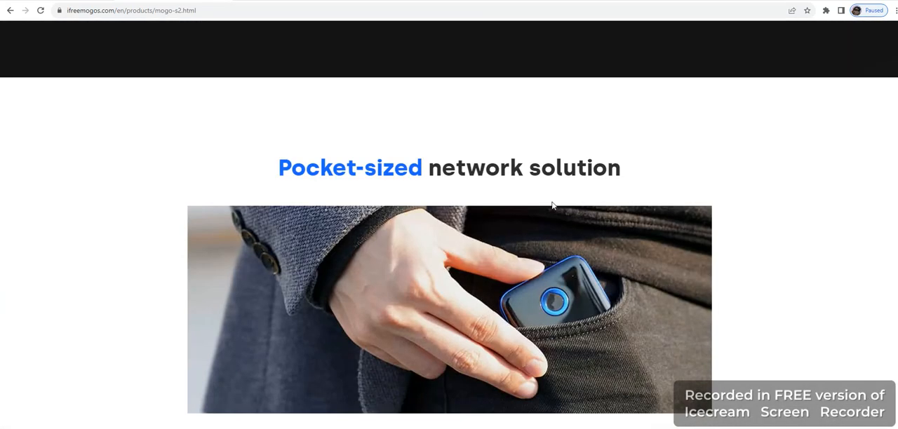
pyautogui.moveTo(567, 180)
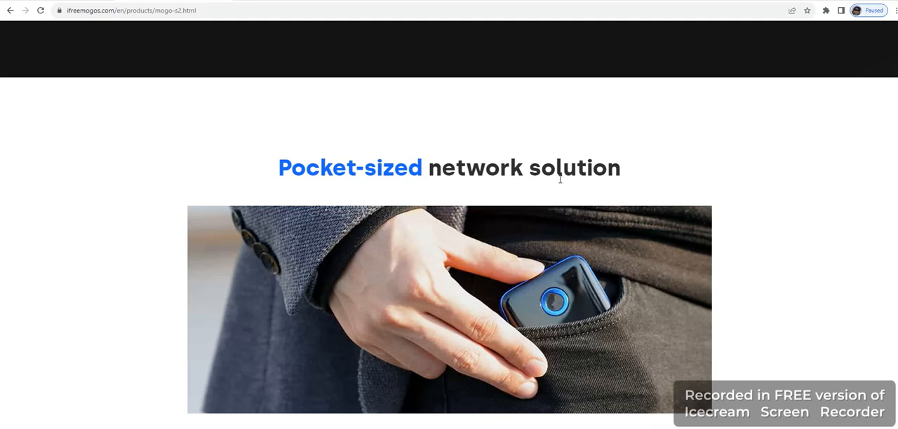
pyautogui.moveTo(595, 315)
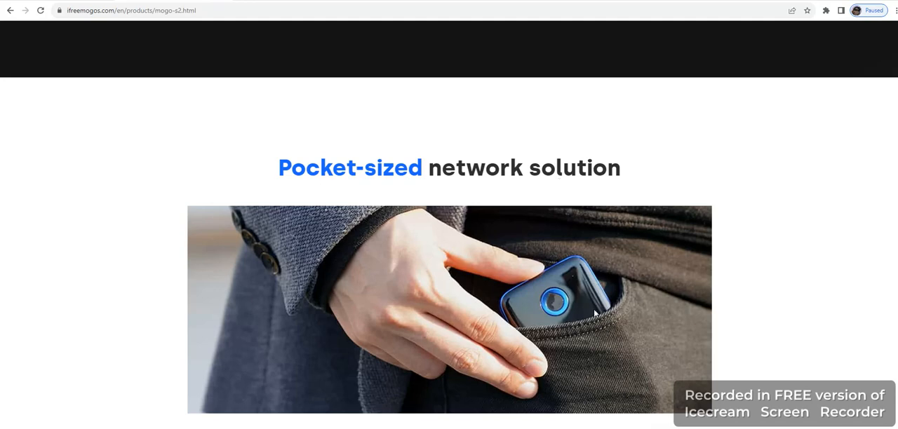
pyautogui.moveTo(600, 326)
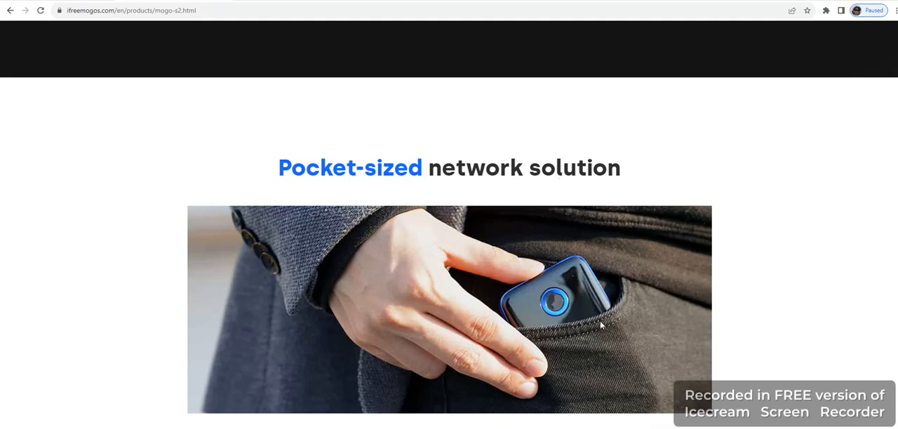
pyautogui.scroll(-3)
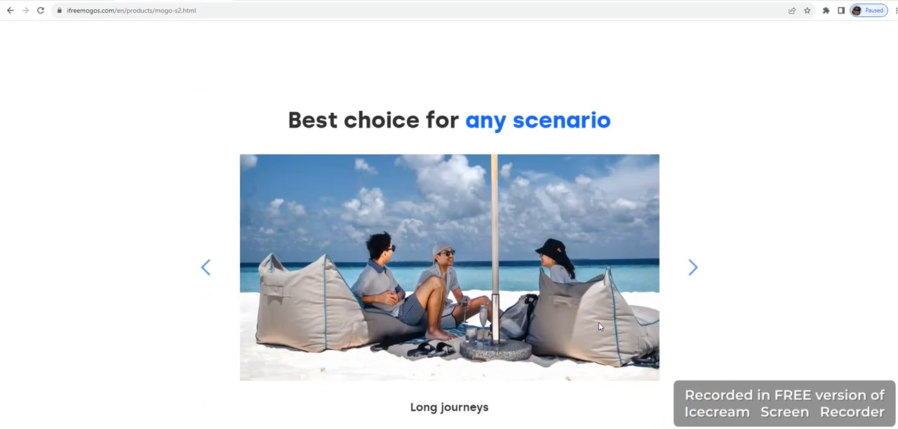
pyautogui.scroll(-3)
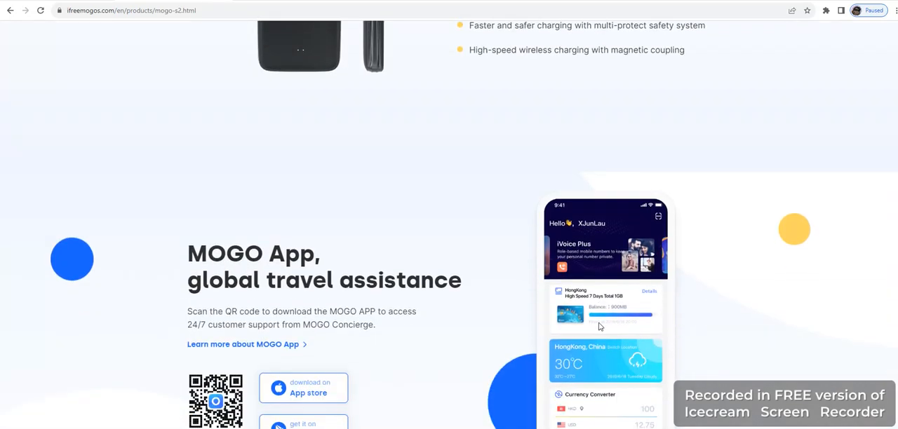
pyautogui.scroll(-3)
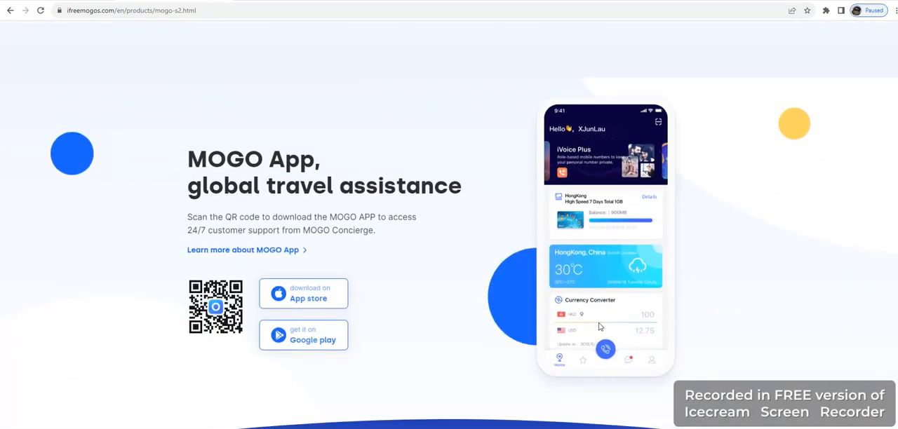
pyautogui.moveTo(438, 258)
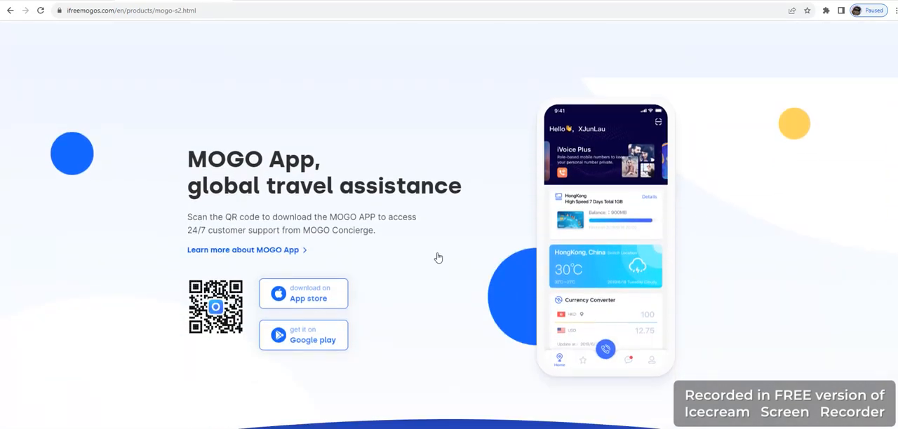
pyautogui.scroll(-3)
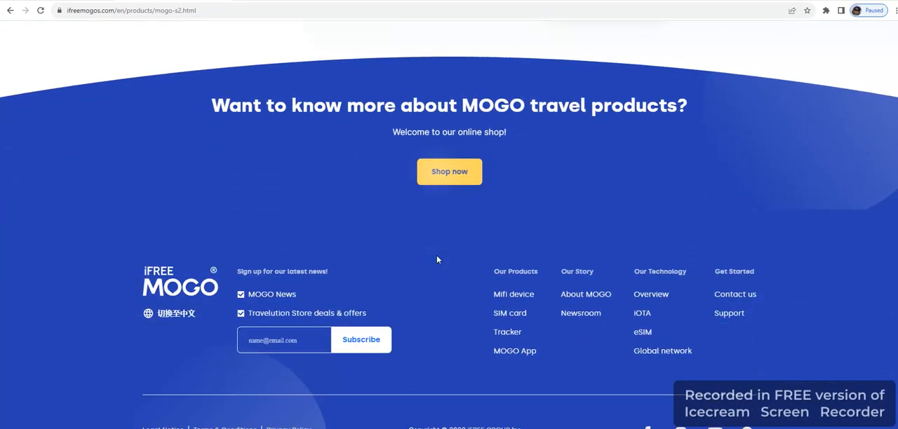
# Step: Scroll back up to the 'Enjoy high-speed internet on every device, anywhere you go' section
pyautogui.scroll(3)
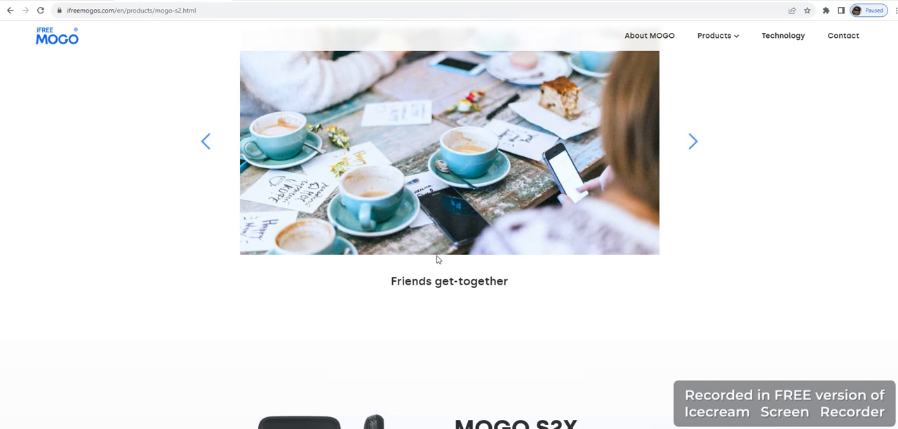
pyautogui.scroll(3)
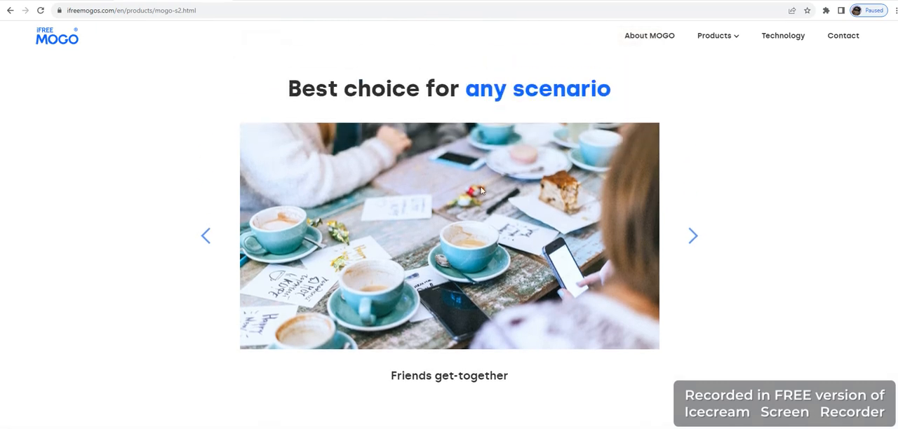
pyautogui.moveTo(469, 207)
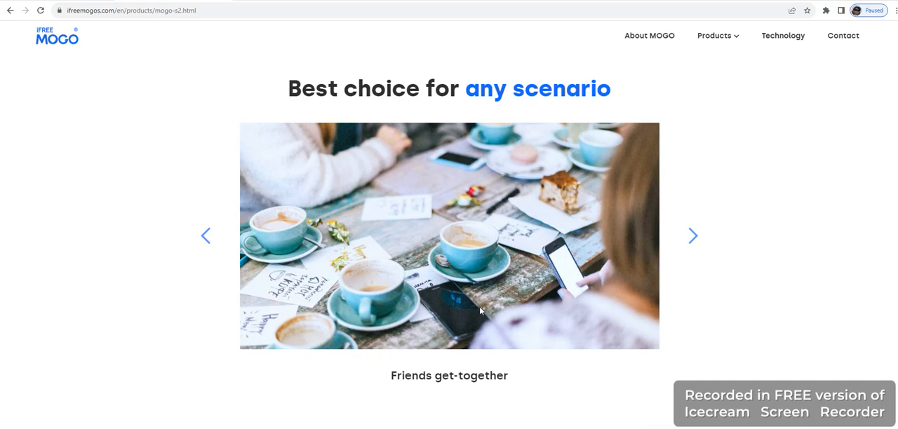
pyautogui.scroll(3)
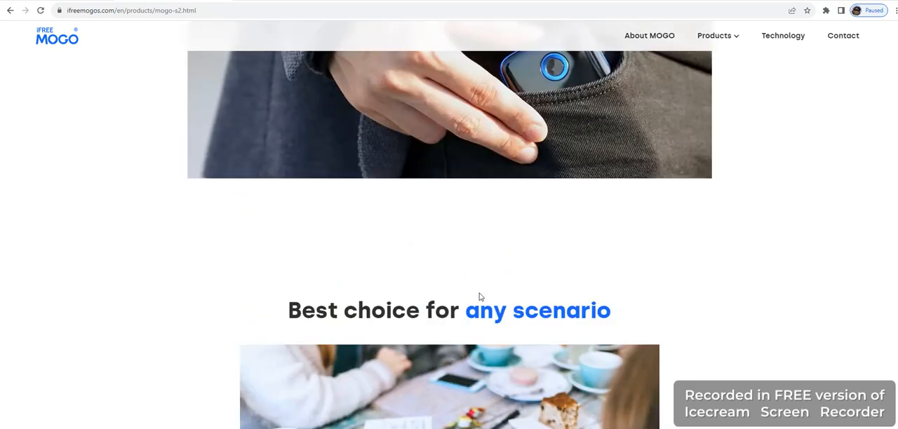
pyautogui.scroll(-3)
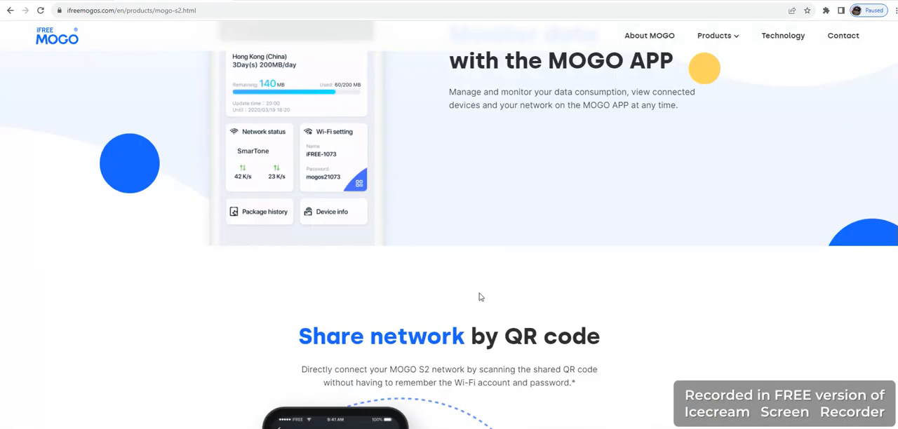
pyautogui.scroll(3)
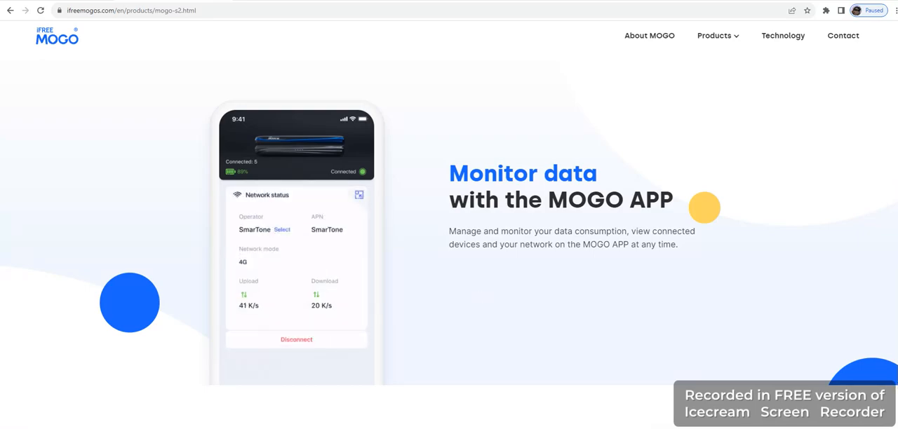
pyautogui.scroll(-3)
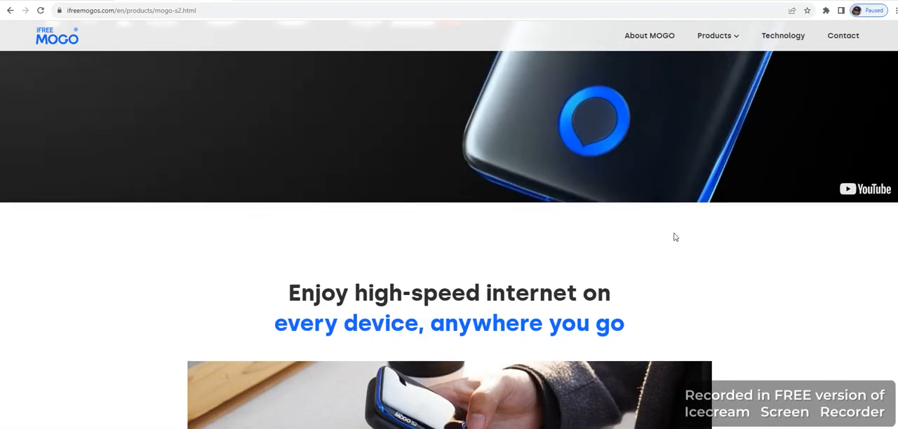
pyautogui.moveTo(673, 294)
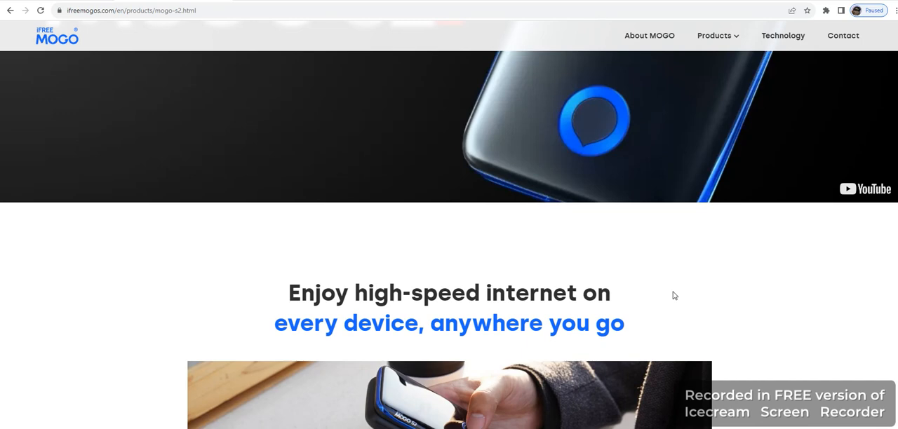
pyautogui.moveTo(665, 301)
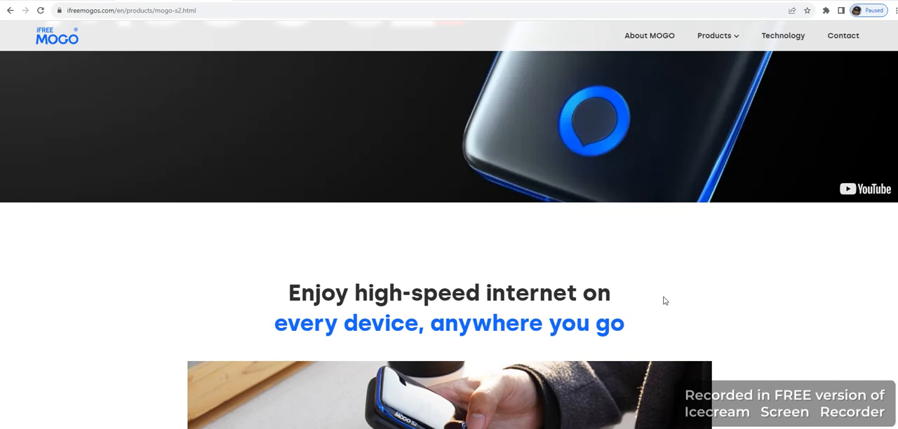